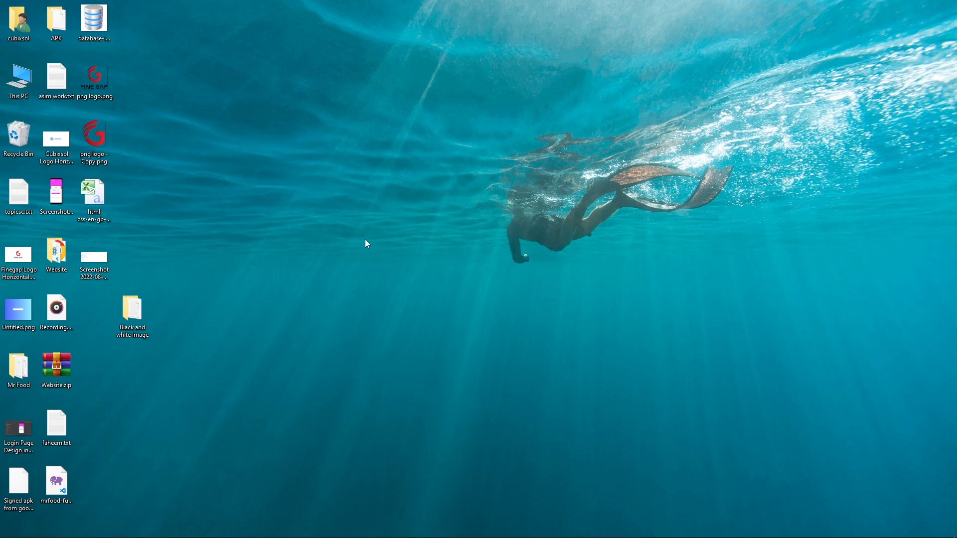
{"action": "mouse_move", "coordinate": [361, 248]}
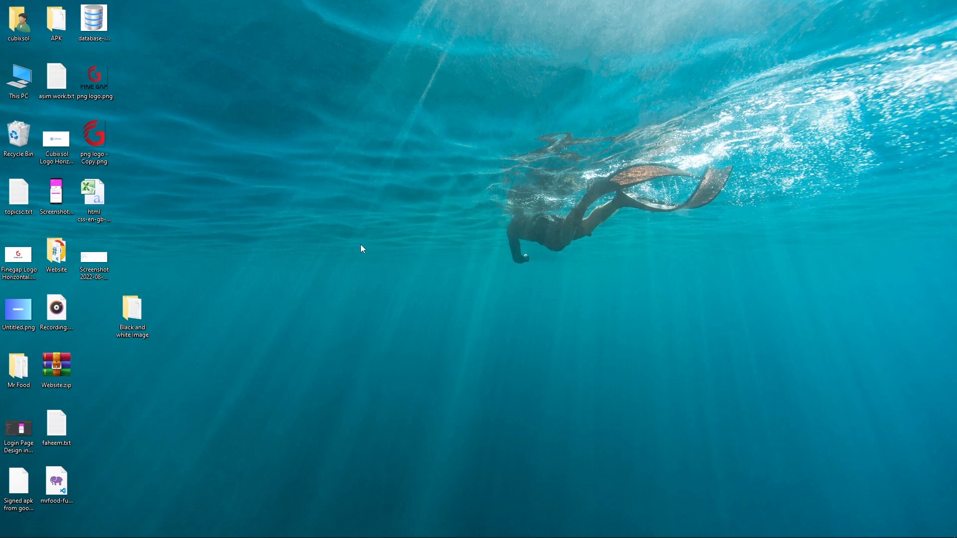
{"action": "mouse_move", "coordinate": [335, 276]}
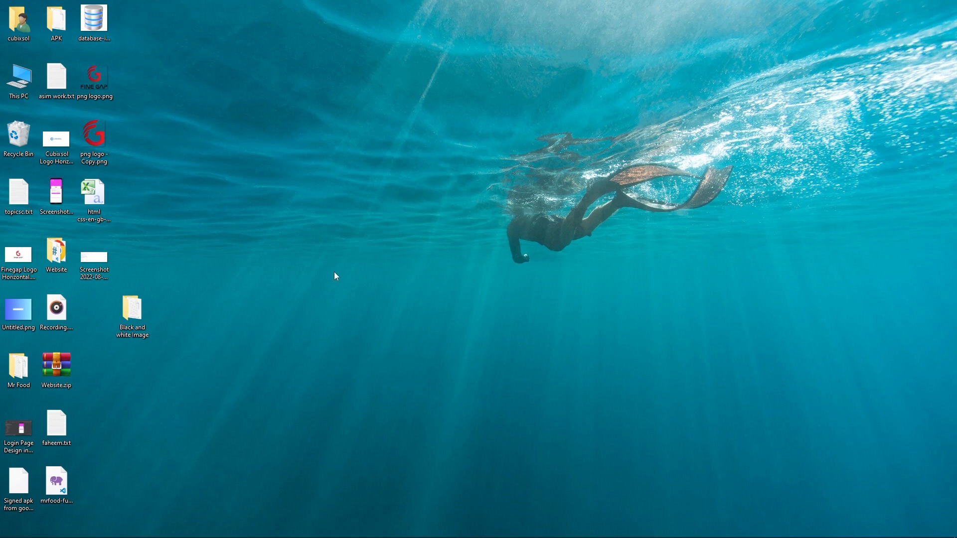
{"action": "mouse_move", "coordinate": [333, 280]}
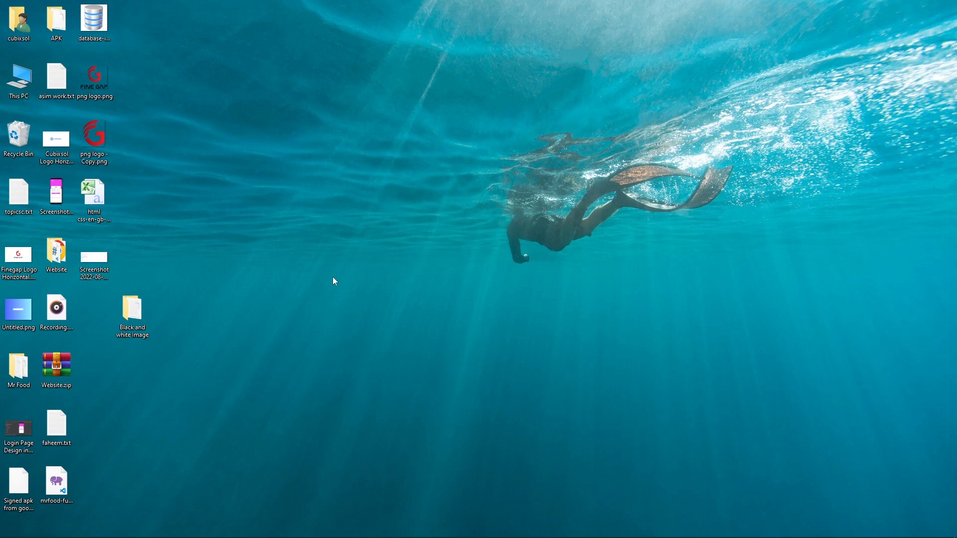
Open the Black and white image folder and show database-icon.jpeg at width and height 300px.
{"action": "left_click", "coordinate": [132, 311]}
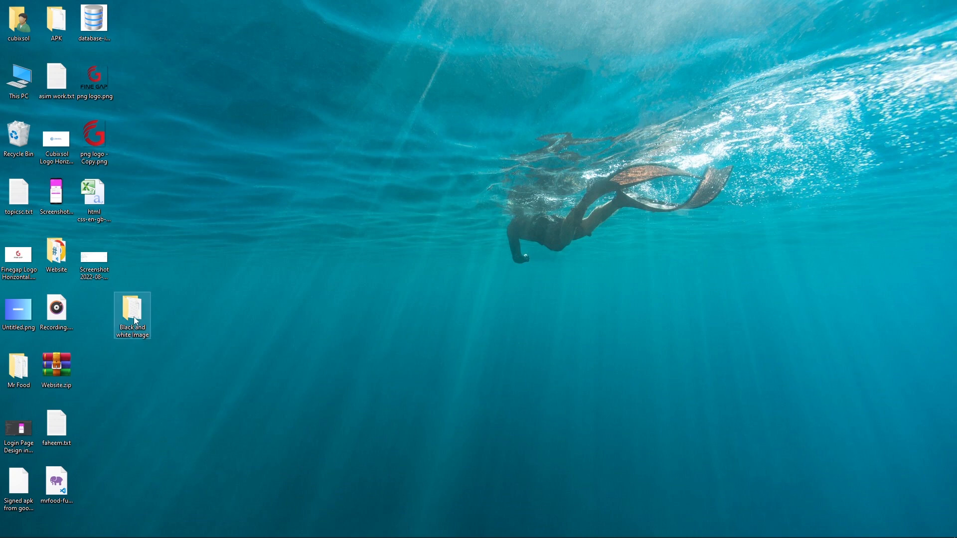
{"action": "double_click", "coordinate": [131, 309]}
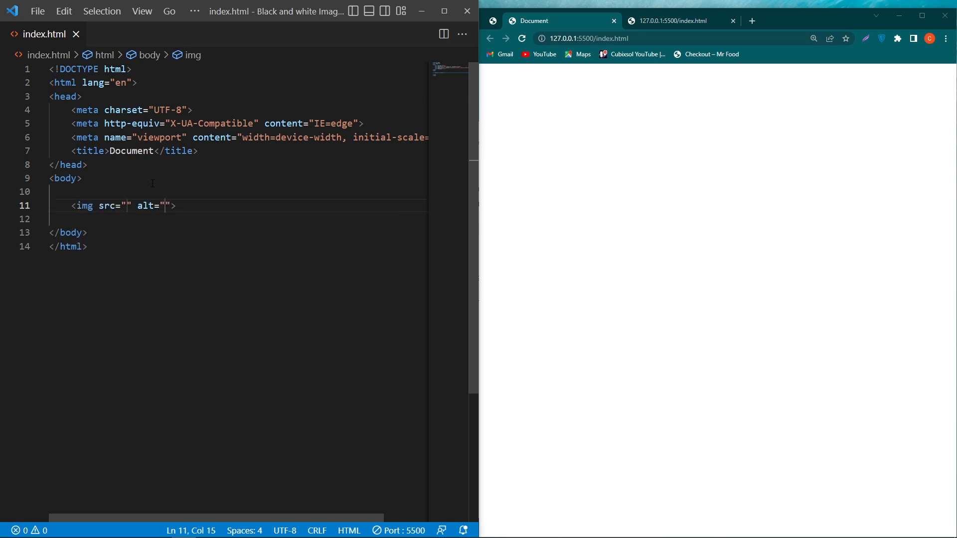
{"action": "type", "text": "database-icon.jpeg"}
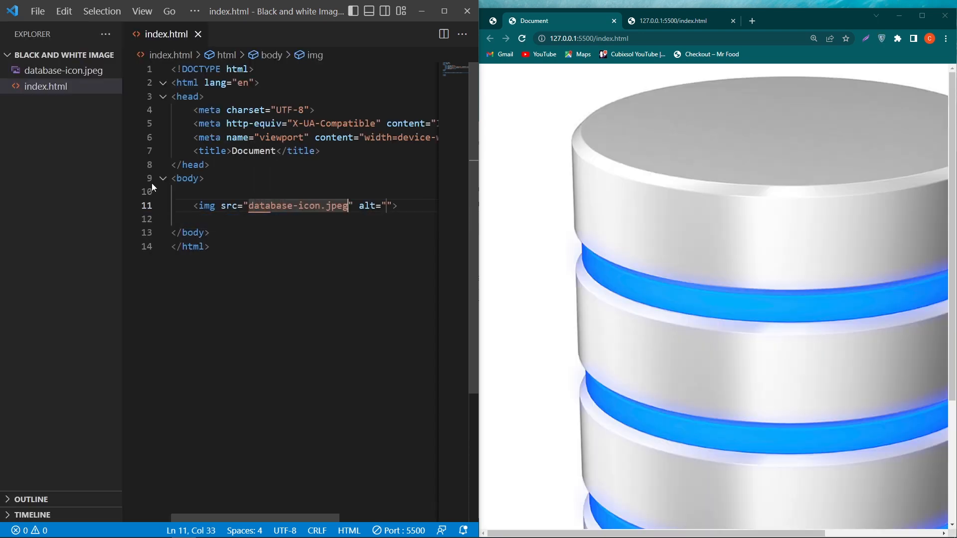
{"action": "type", "text": "width=\"100\""}
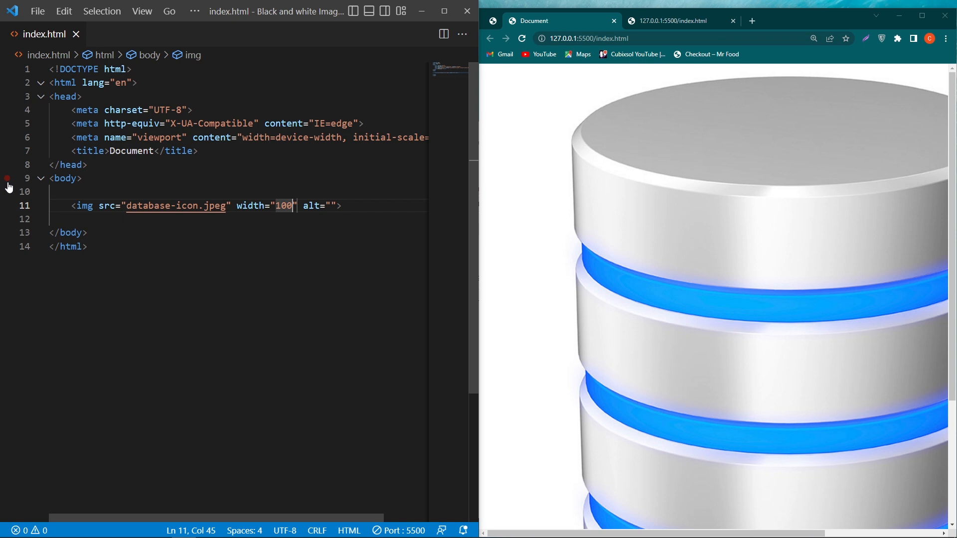
{"action": "type", "text": "300"}
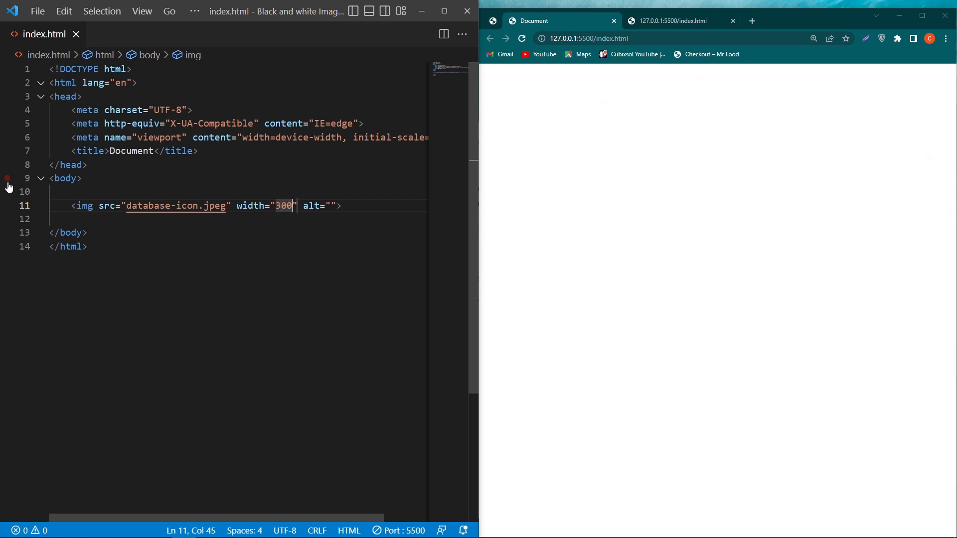
{"action": "type", "text": "px\" height=\""}
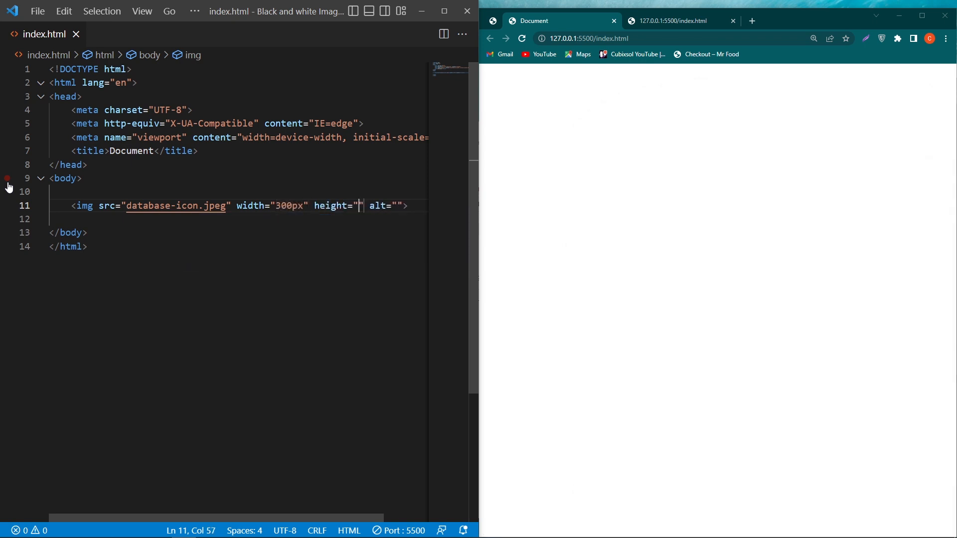
{"action": "type", "text": "300px"}
{"action": "type", "text": "<style>"}
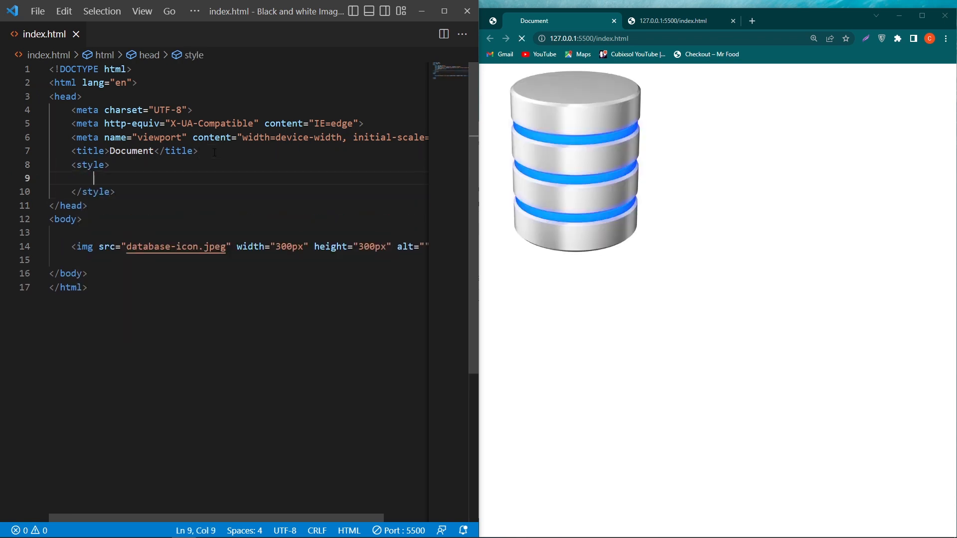
Add an img rule with filter: grayscale(100%) to the style block.
{"action": "double_click", "coordinate": [84, 246]}
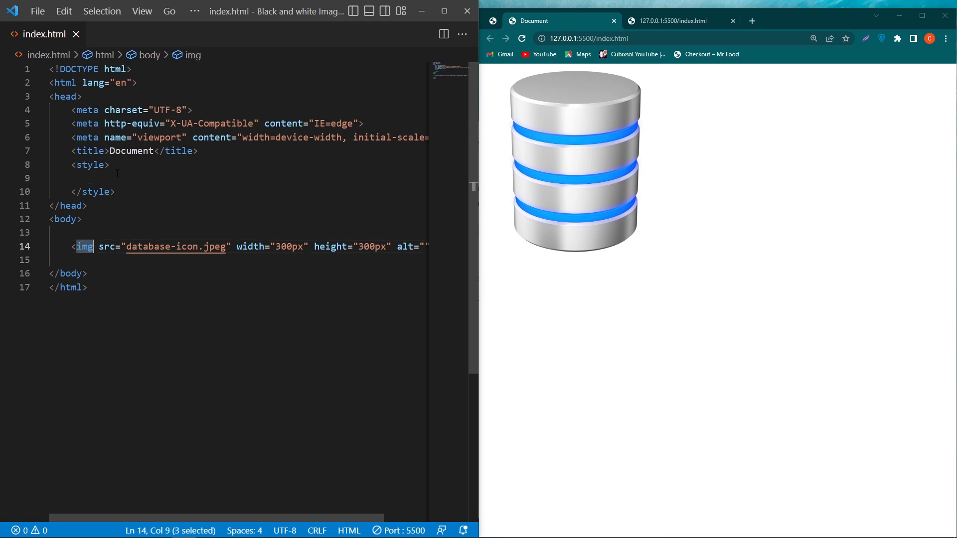
{"action": "type", "text": "img{"}
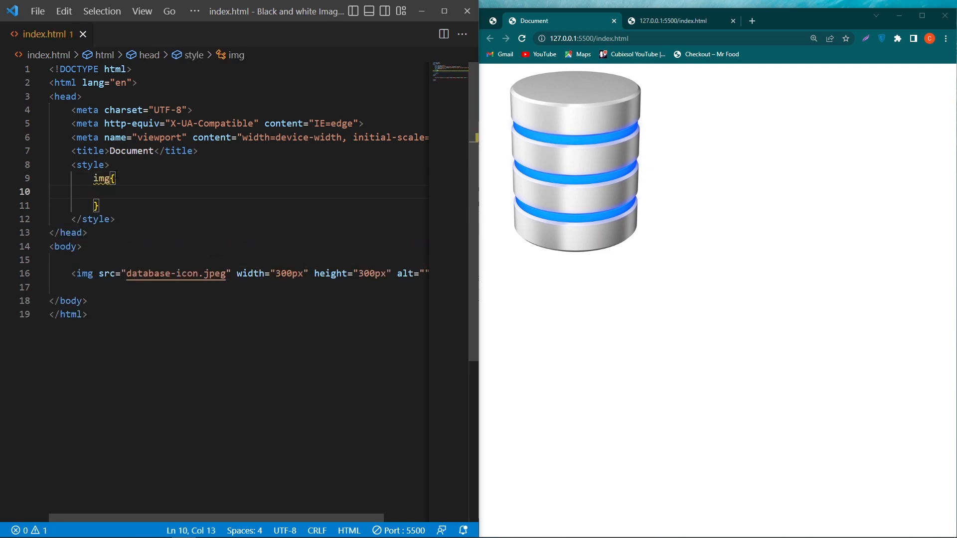
{"action": "type", "text": "fi"}
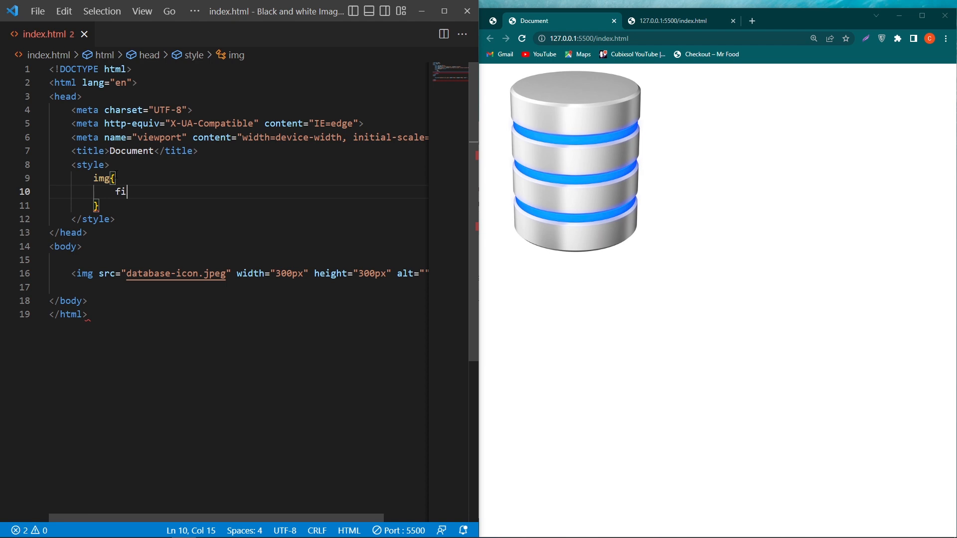
{"action": "type", "text": "lter: grayscale();"}
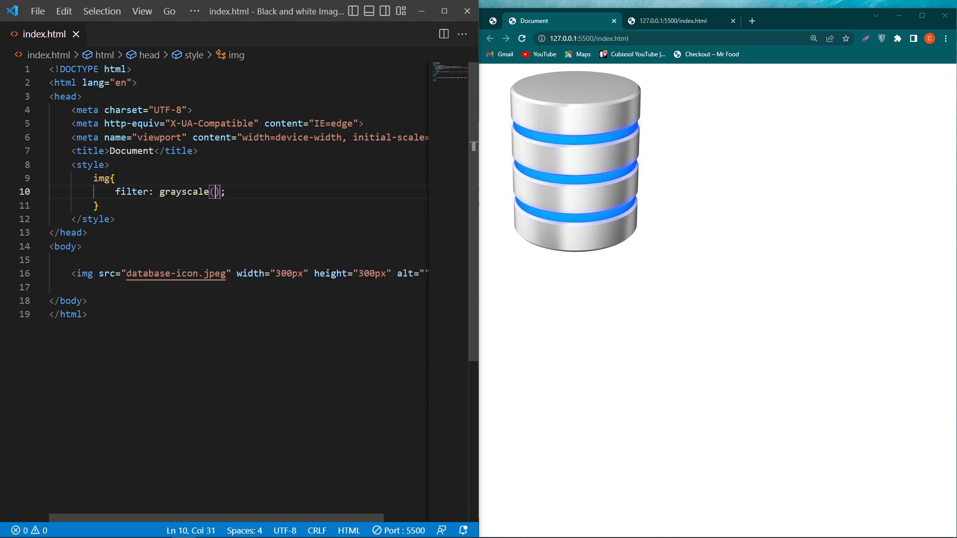
{"action": "type", "text": "100%"}
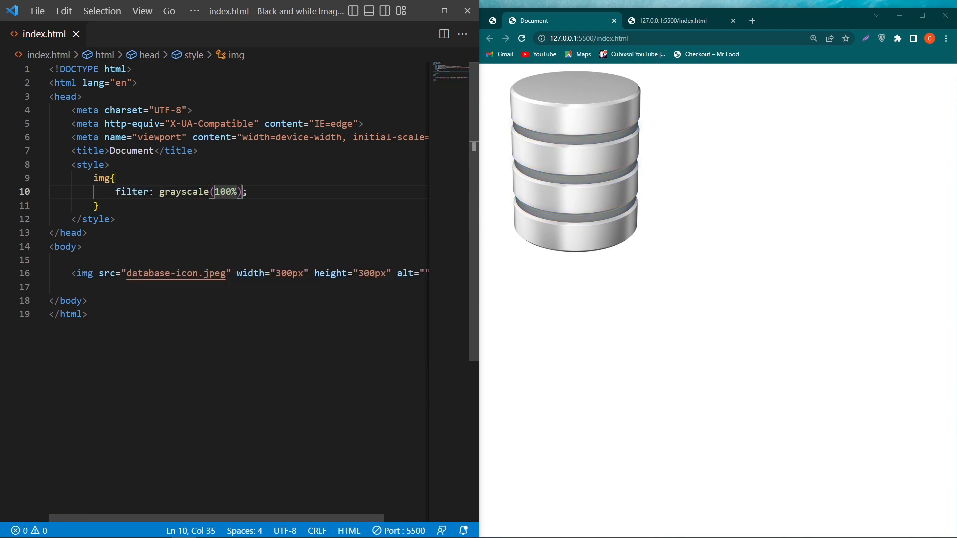